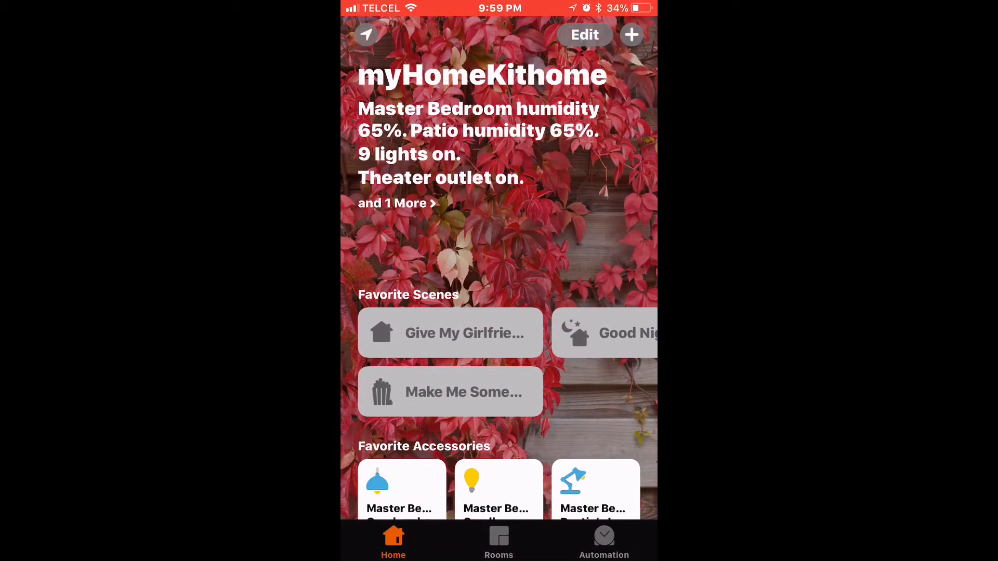
Step: Reorder Favorite Scenes so 'Make Me Some...' sits before 'Give My Girlfrie...' and keep the new order
{"action": "scroll", "scroll_direction": "down", "scroll_amount": 3}
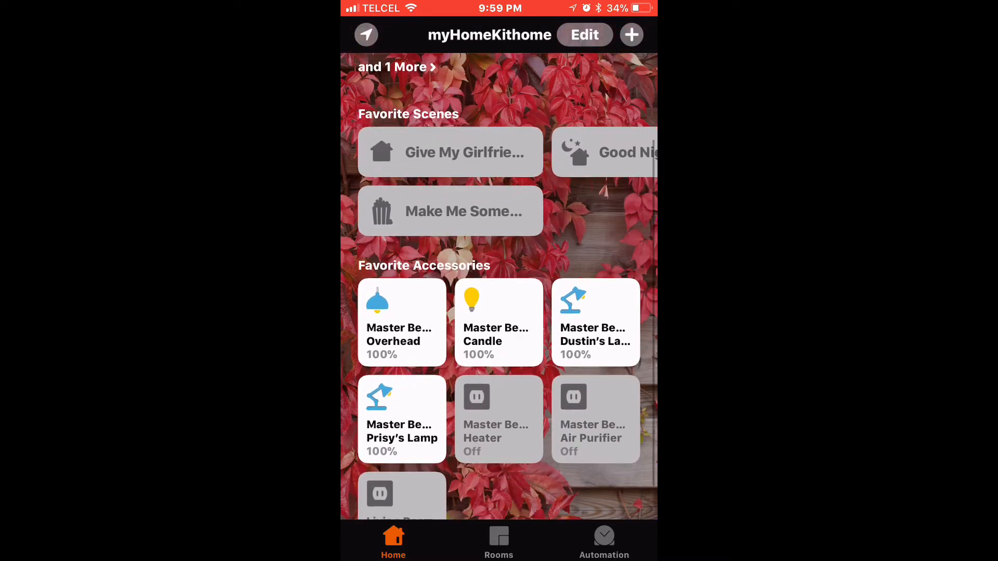
{"action": "left_click", "coordinate": [583, 34]}
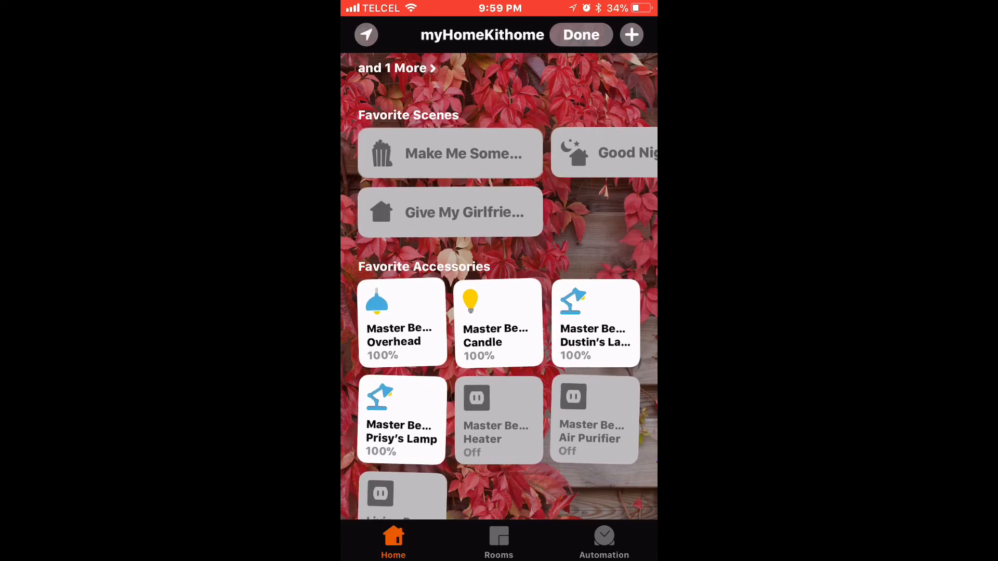
{"action": "left_click", "coordinate": [579, 34]}
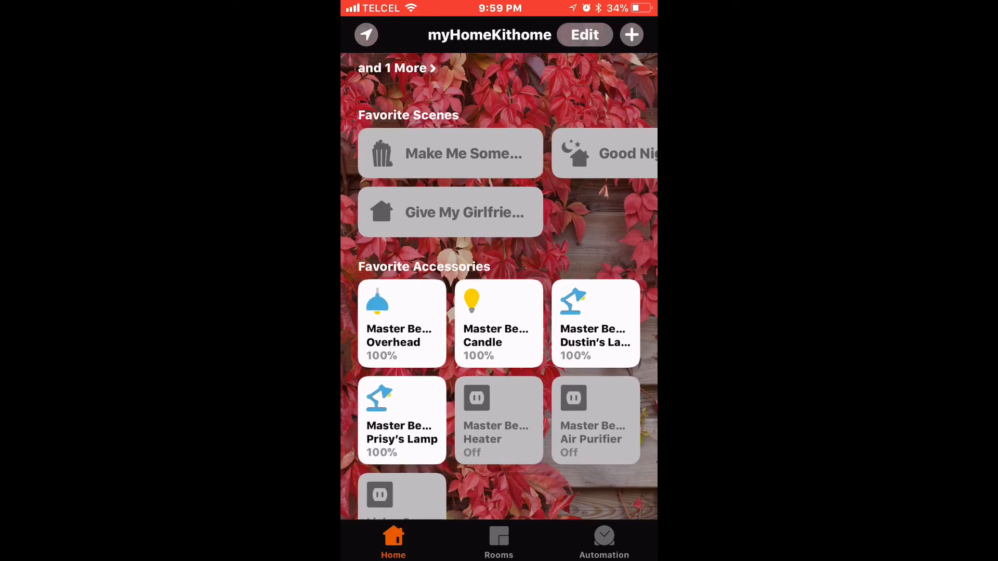